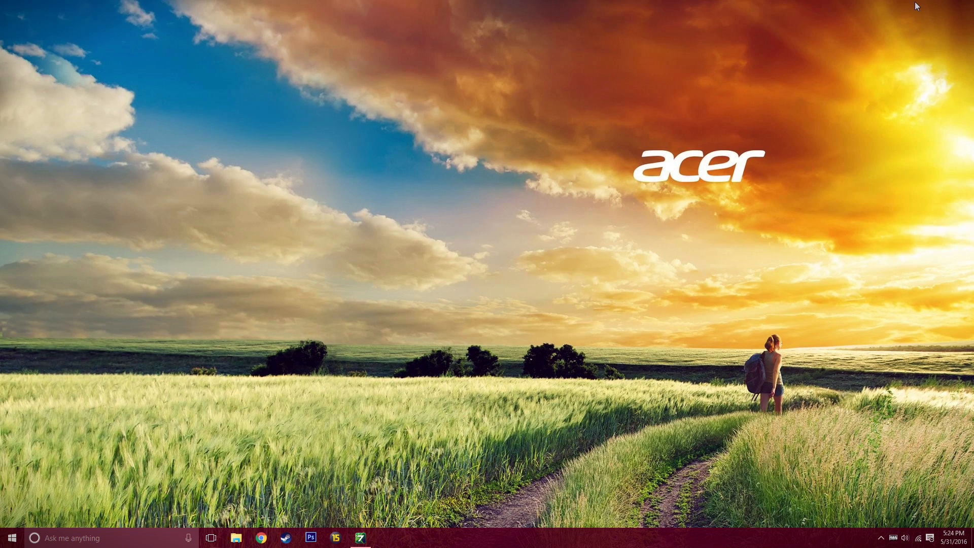
pyautogui.moveTo(812, 57)
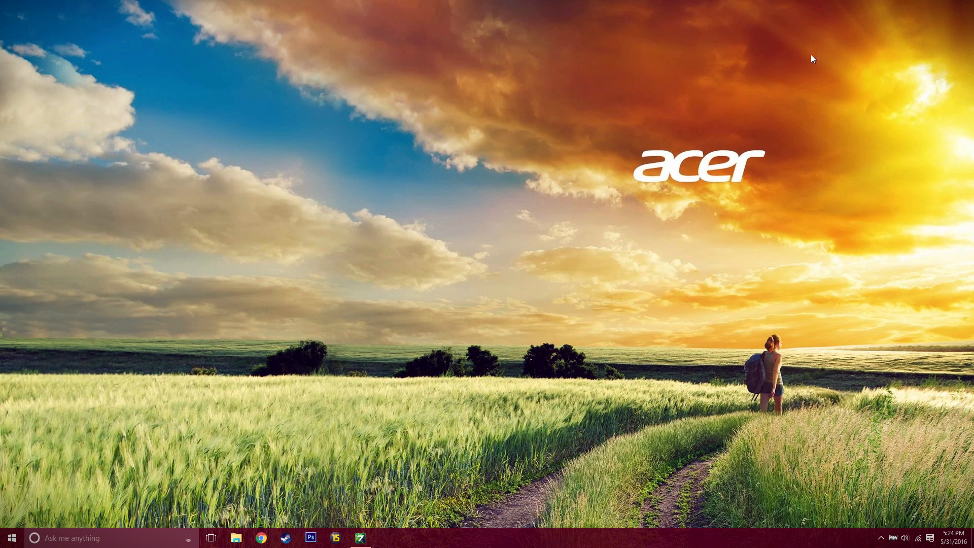
pyautogui.moveTo(536, 294)
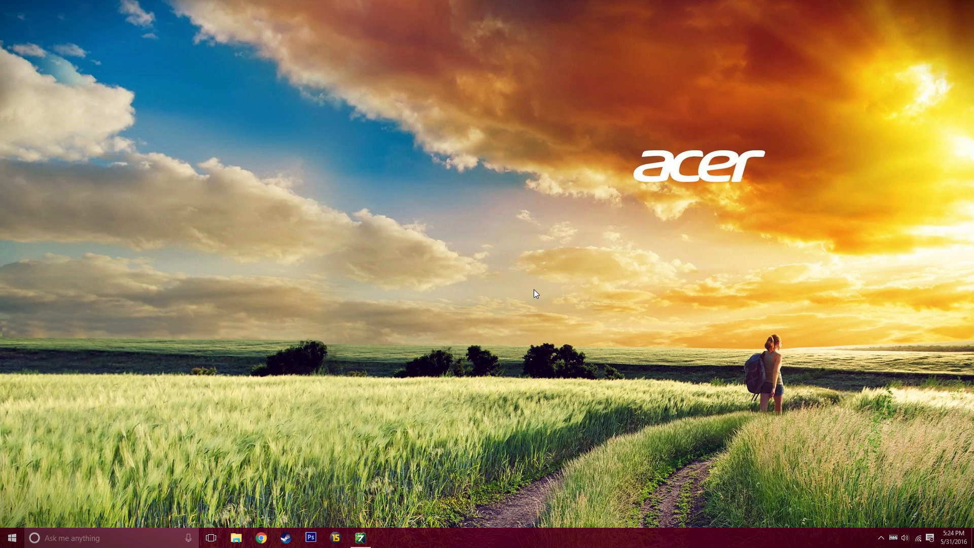
pyautogui.moveTo(455, 447)
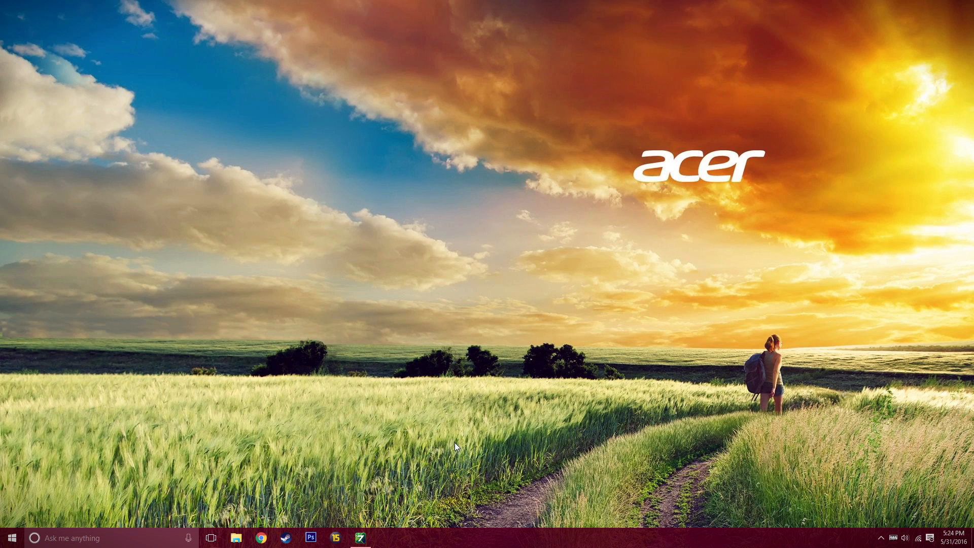
pyautogui.moveTo(392, 525)
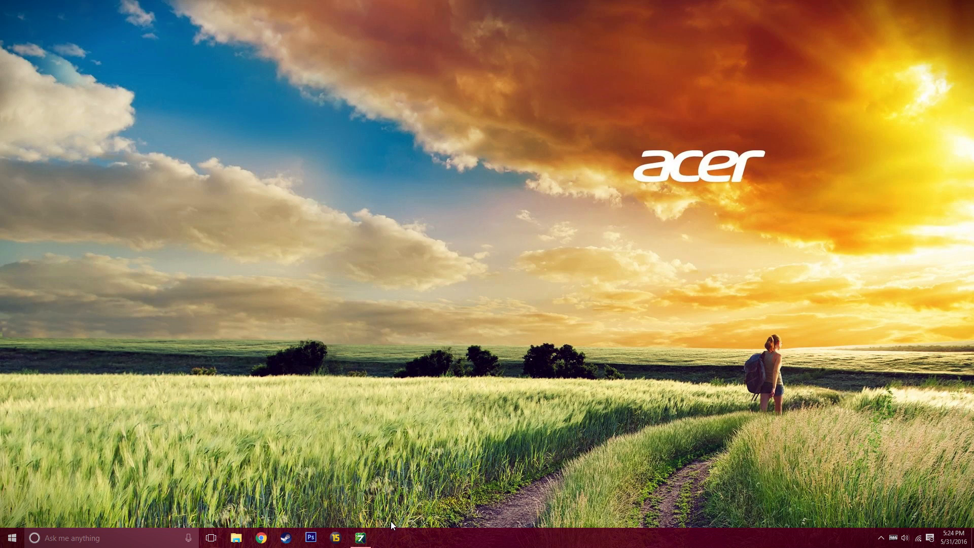
pyautogui.moveTo(318, 521)
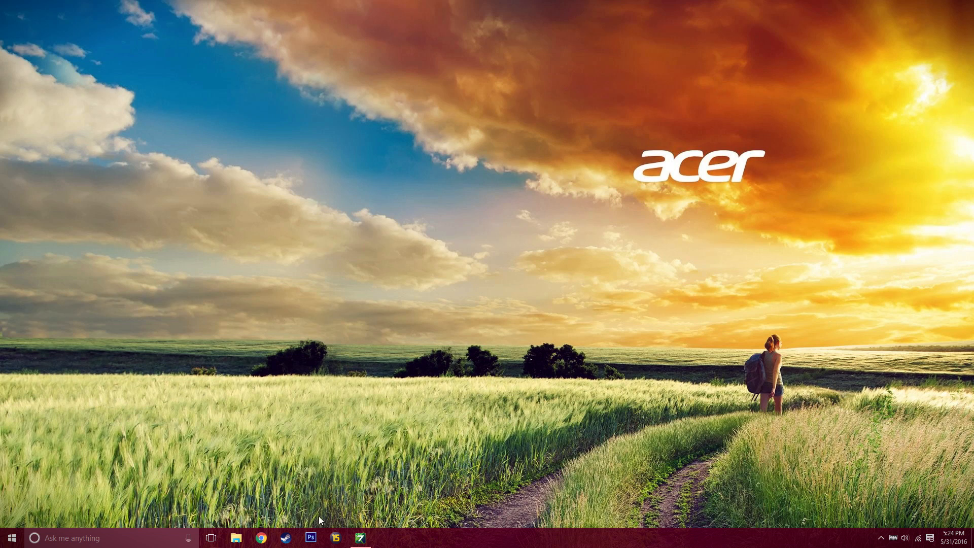
pyautogui.moveTo(260, 537)
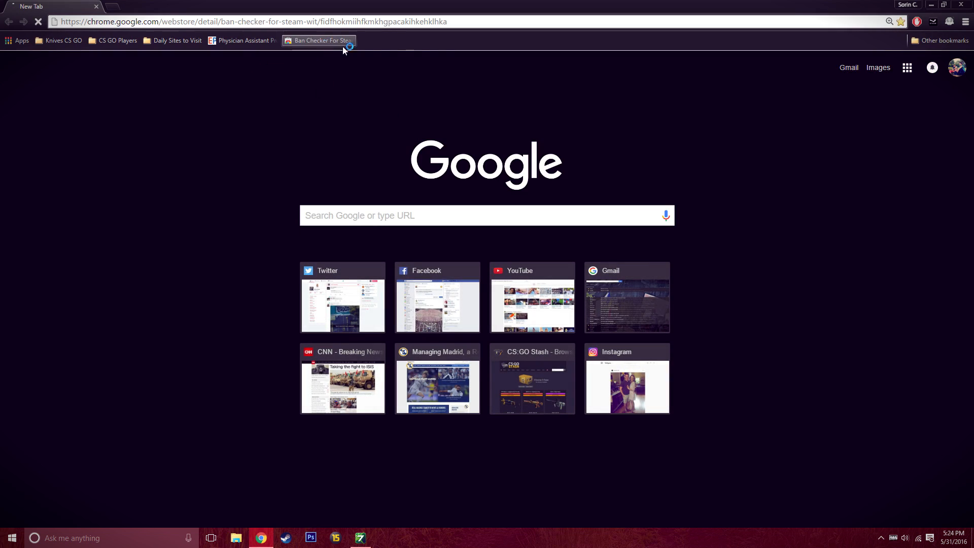
# Step: Open the Ban Checker For Steam With History listing from its bookmark
pyautogui.click(318, 41)
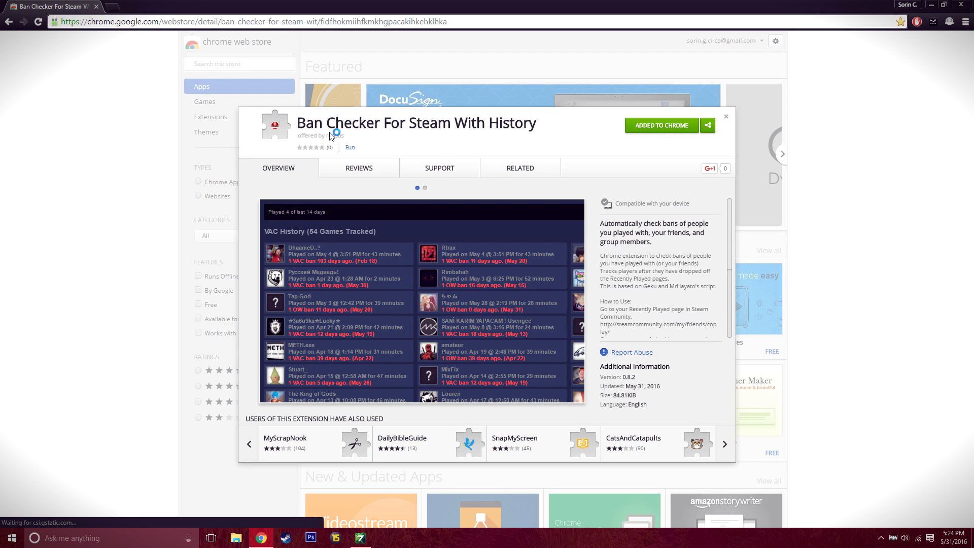
pyautogui.moveTo(544, 134)
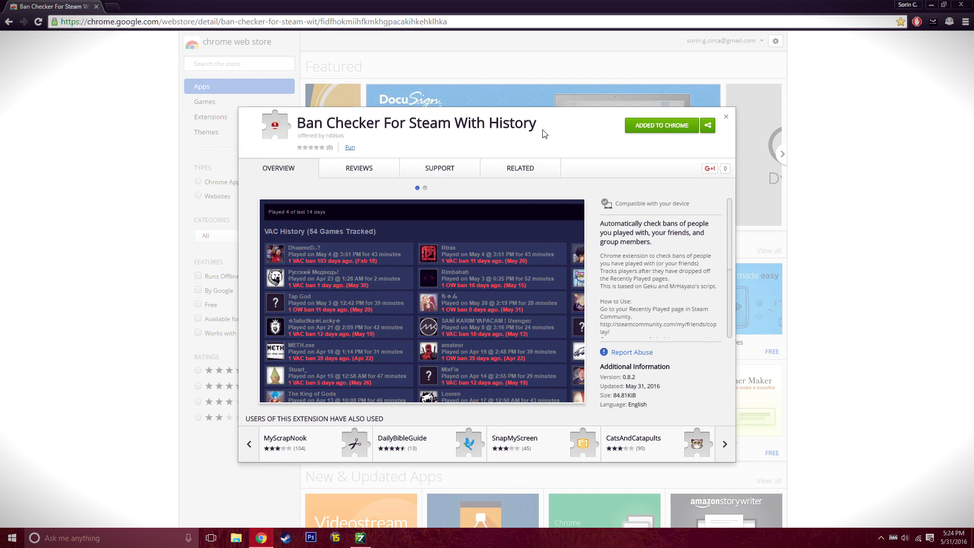
pyautogui.moveTo(371, 249)
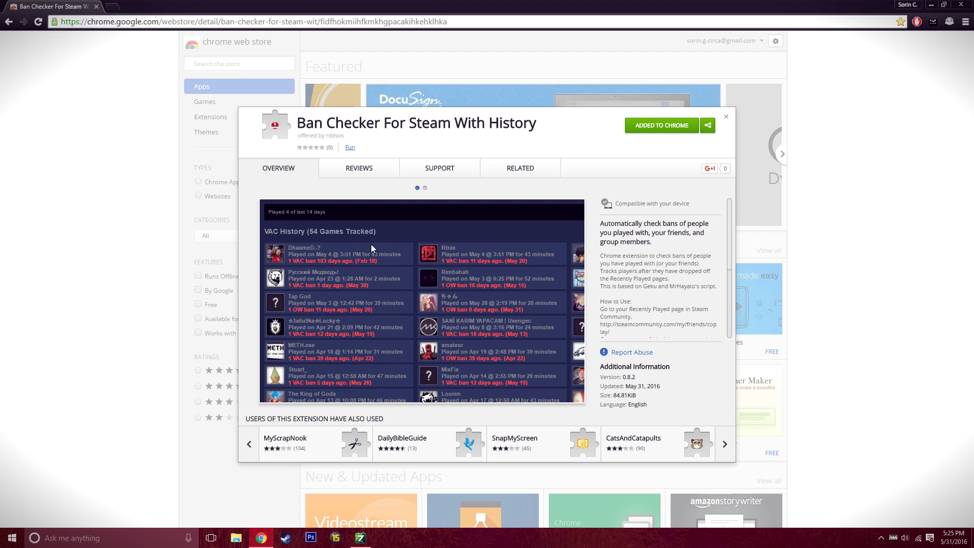
pyautogui.moveTo(292, 236)
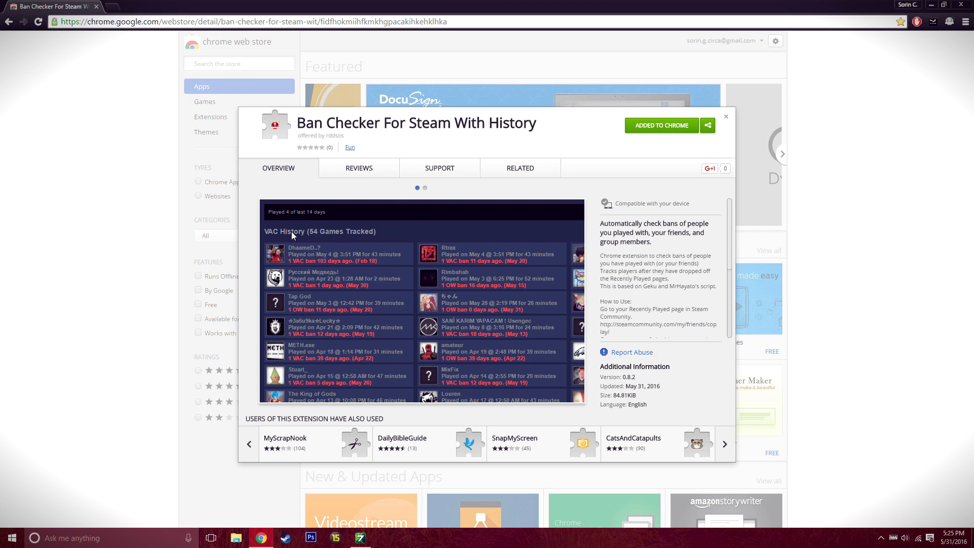
pyautogui.moveTo(300, 261)
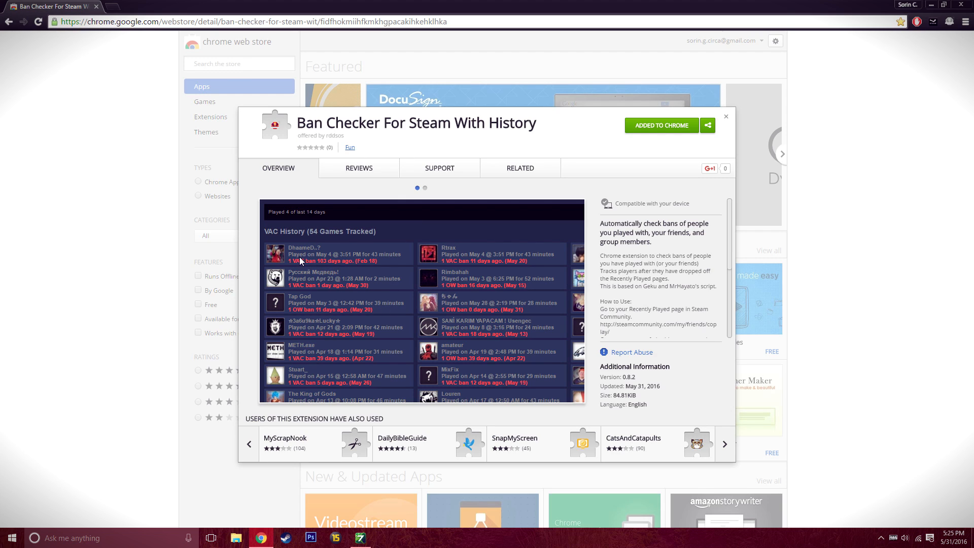
pyautogui.moveTo(536, 255)
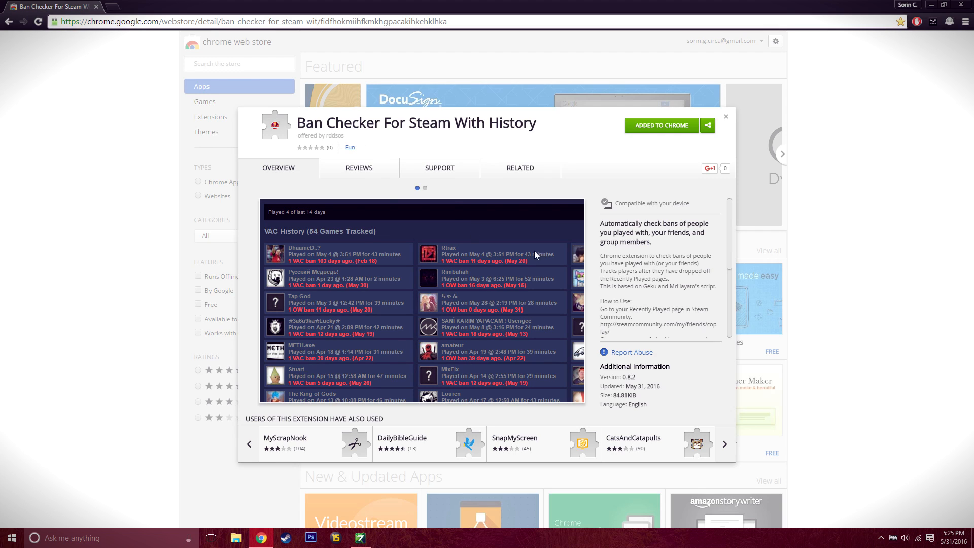
pyautogui.moveTo(298, 125)
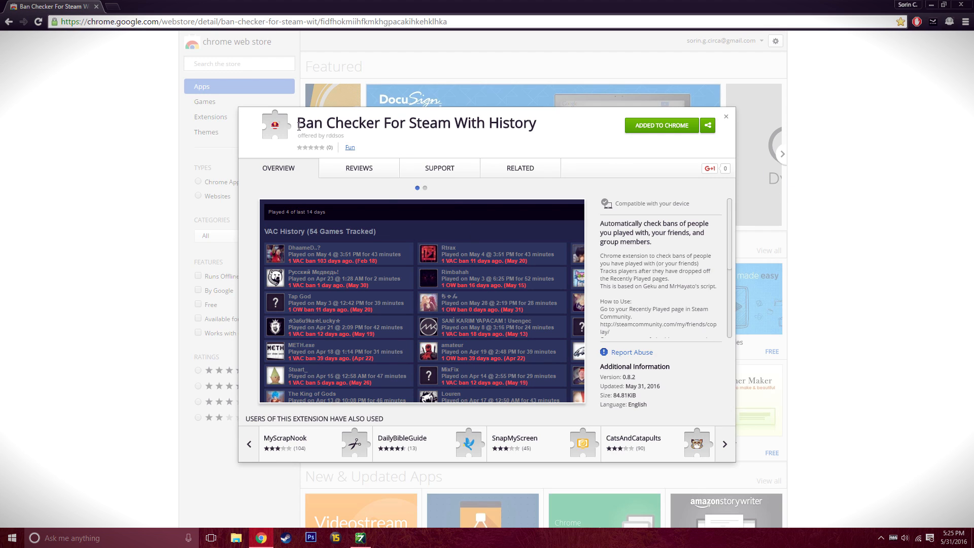
pyautogui.moveTo(335, 151)
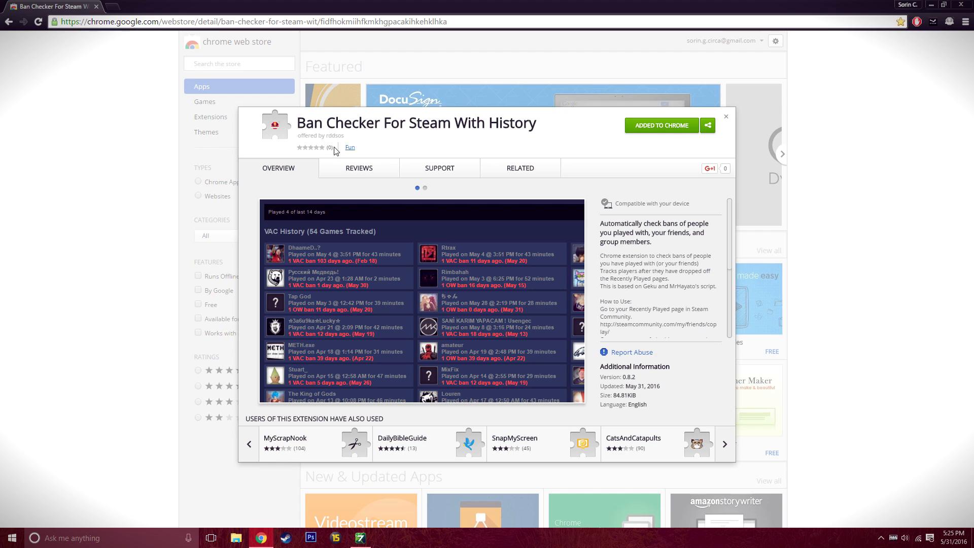
pyautogui.moveTo(333, 135)
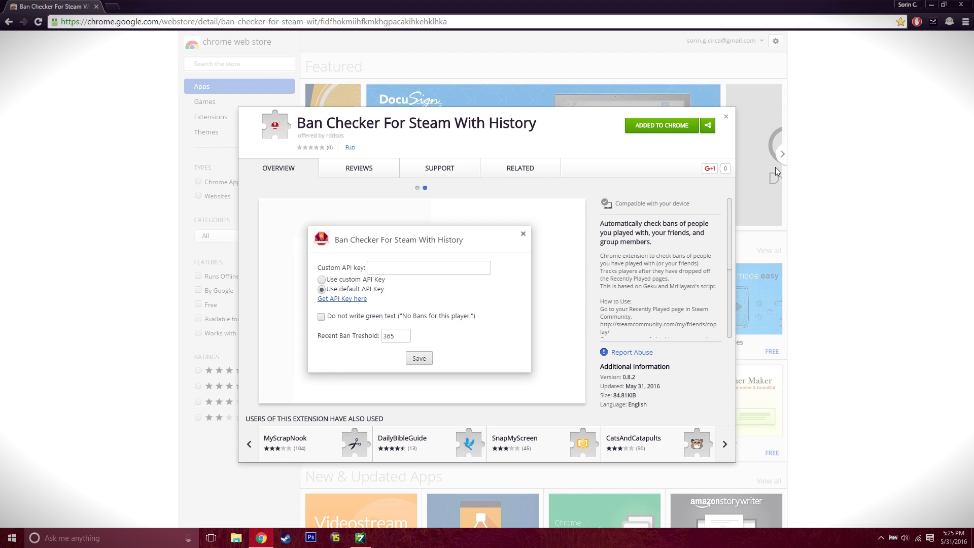
pyautogui.moveTo(950, 21)
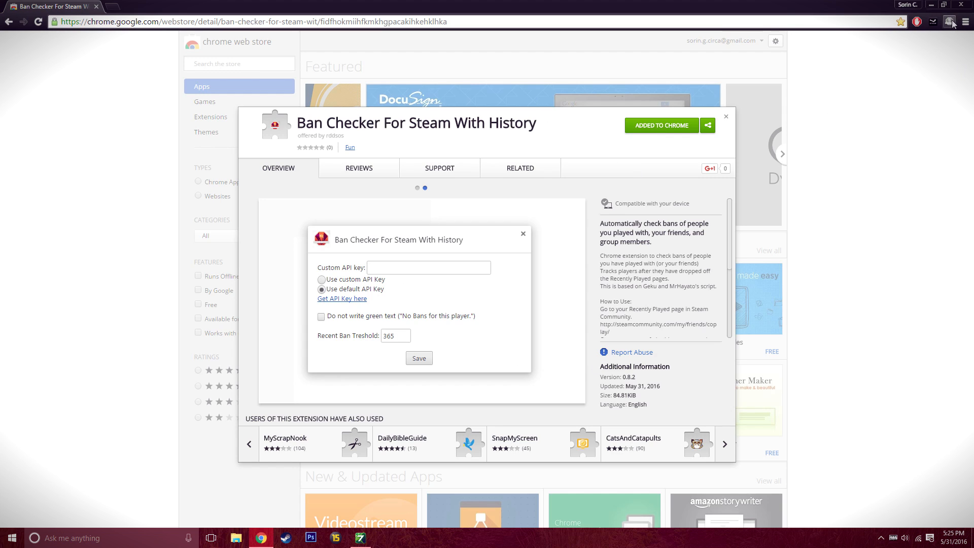
pyautogui.moveTo(953, 20)
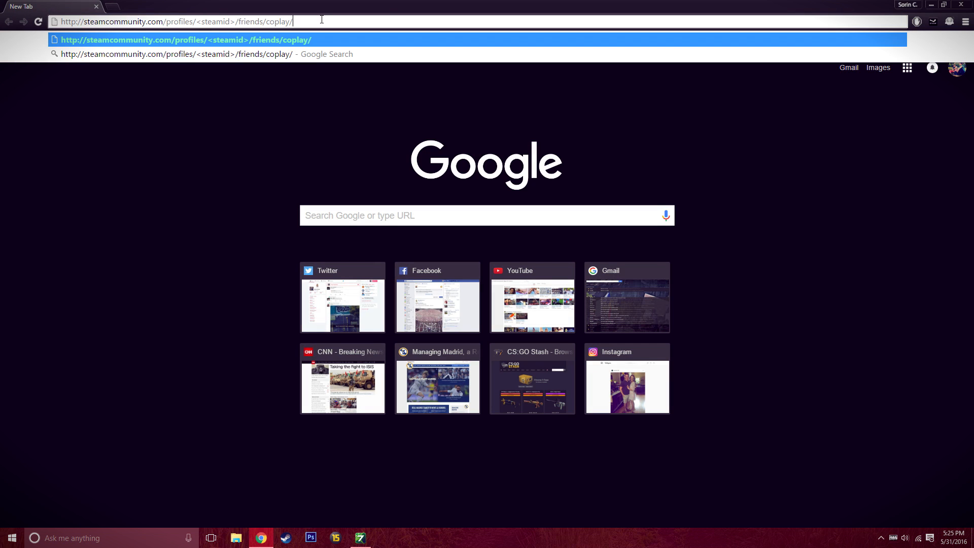
# Step: Load the steamcommunity coplay address and sign in with the account credentials
pyautogui.press('Return')
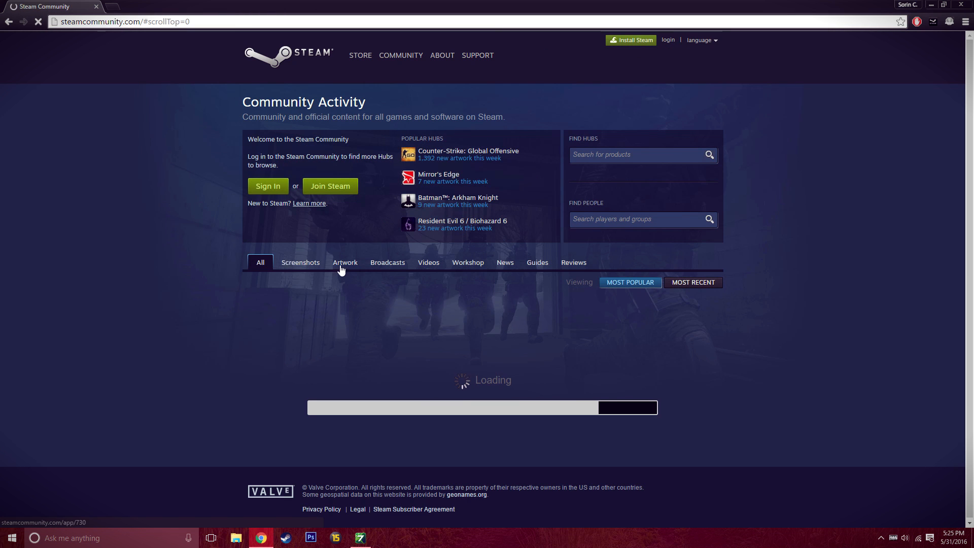
pyautogui.click(268, 185)
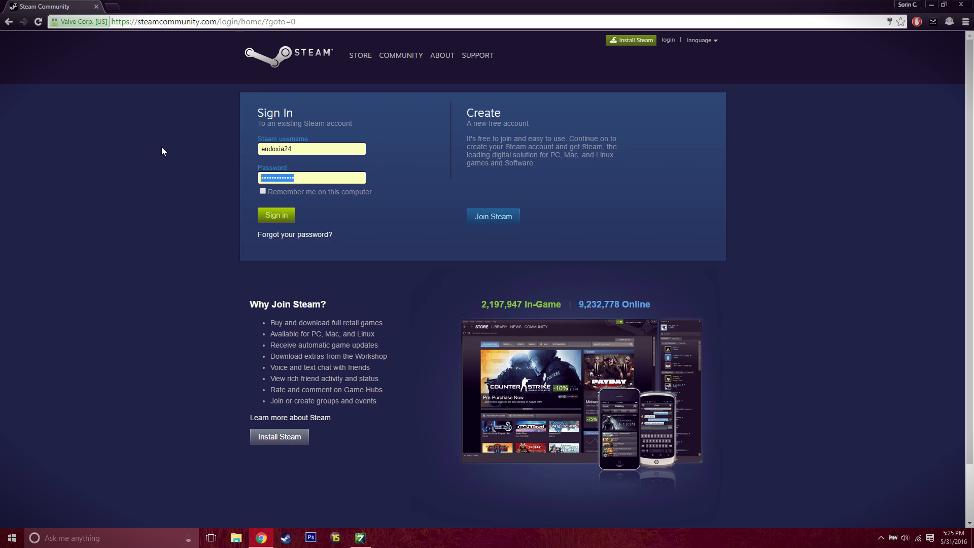
pyautogui.click(276, 214)
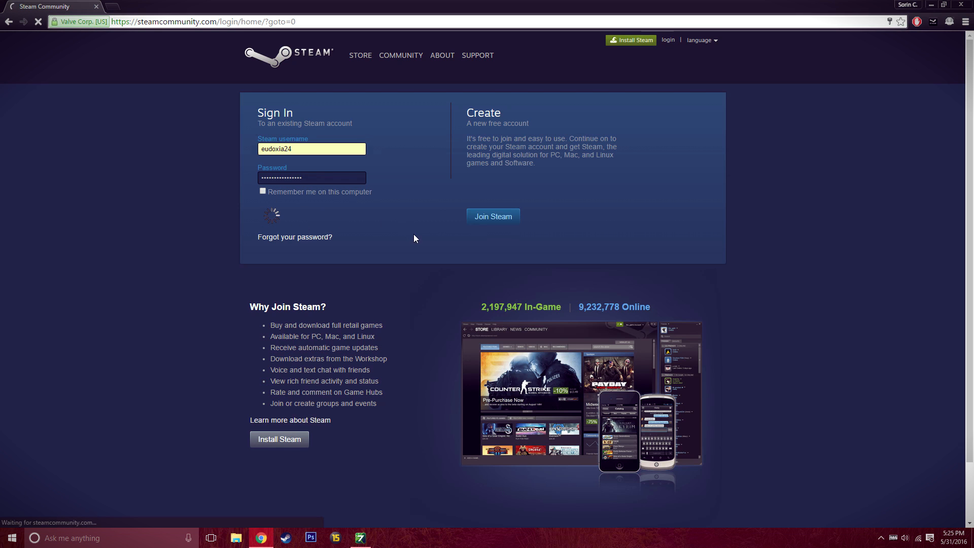
pyautogui.click(271, 214)
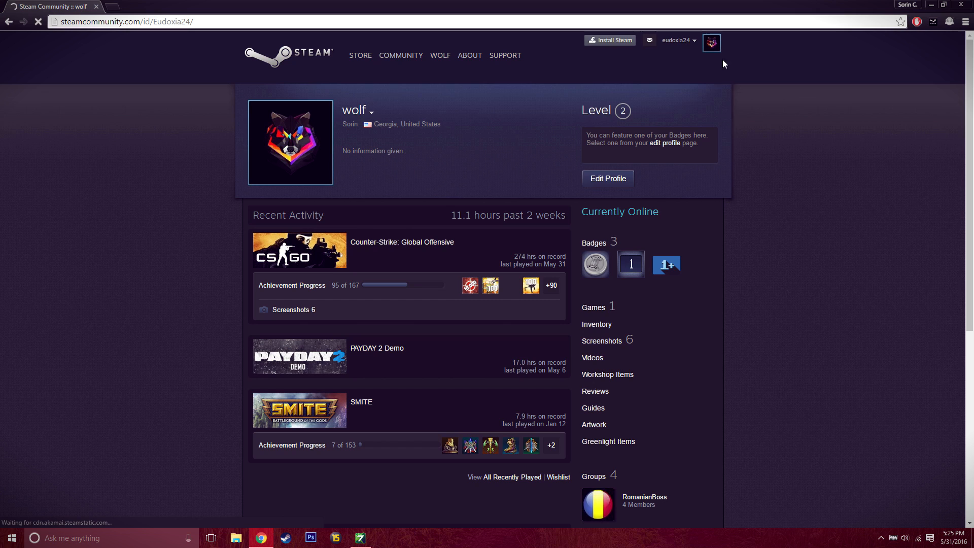
# Step: Go to Friends > Recently Played With and choose Open All Recently Played
pyautogui.scroll(-3)
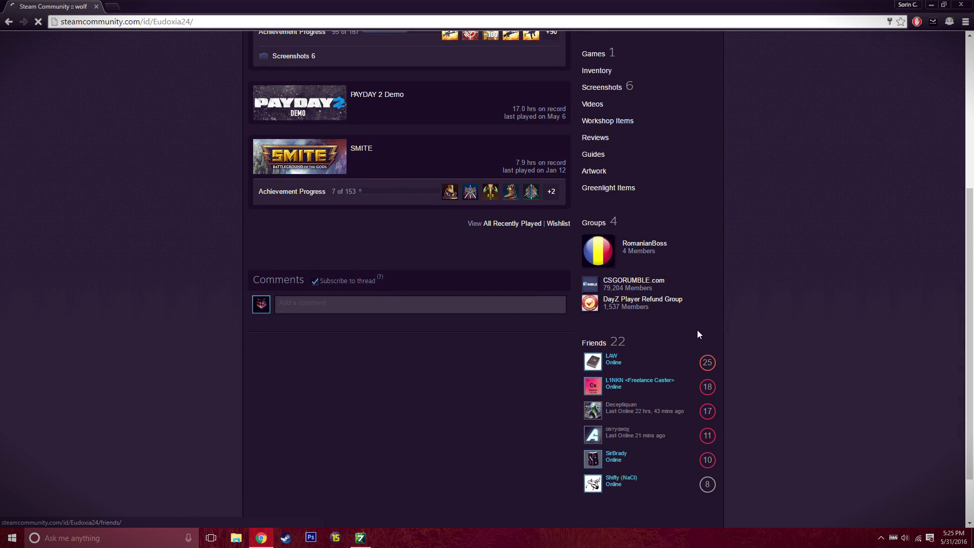
pyautogui.click(594, 342)
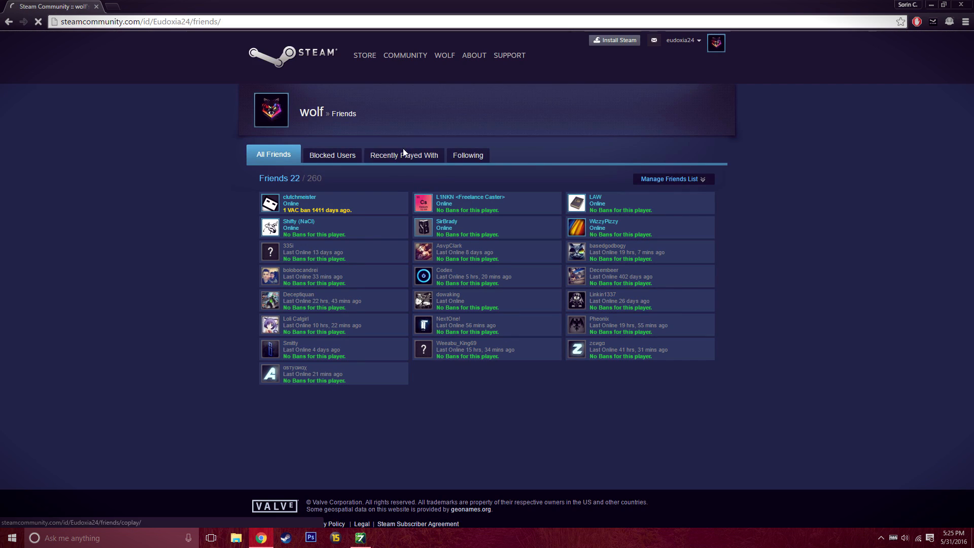
pyautogui.click(404, 155)
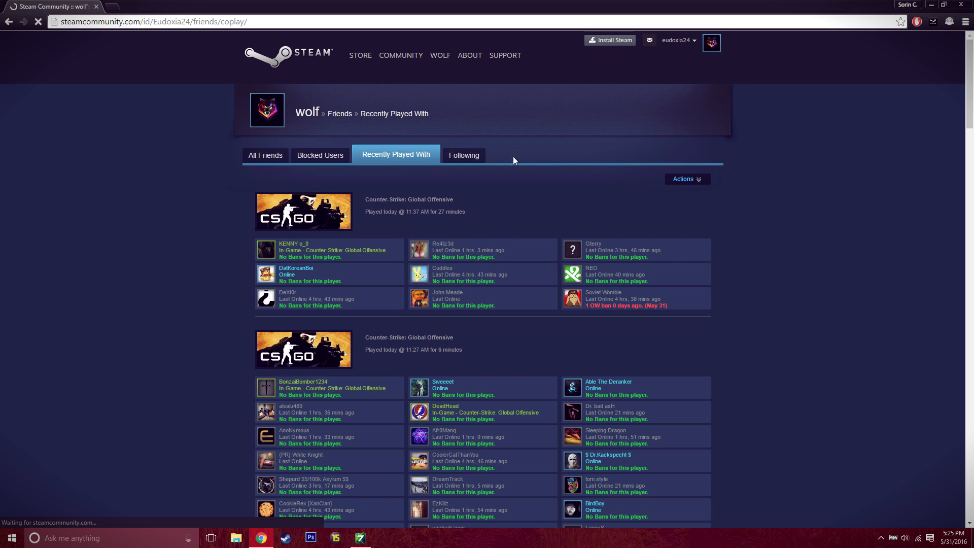
pyautogui.scroll(-3)
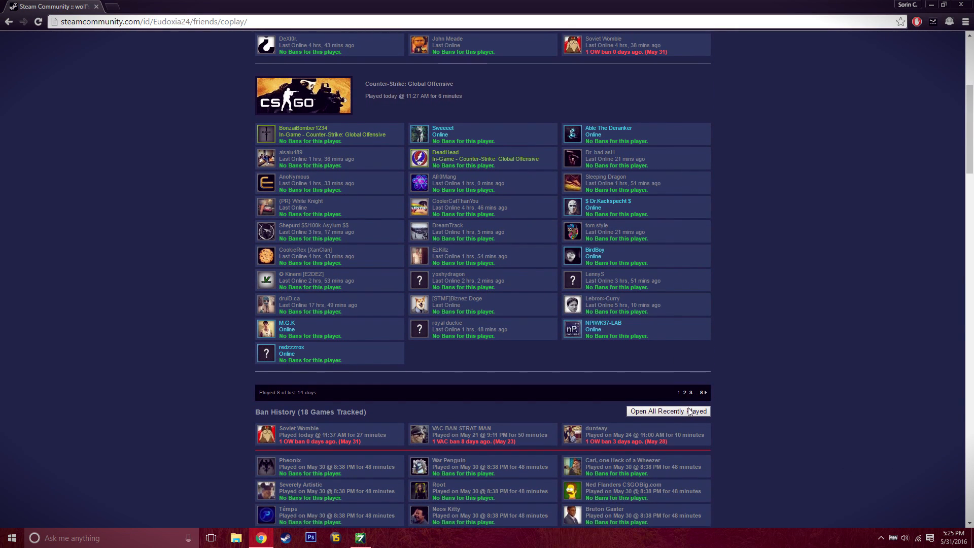
pyautogui.click(668, 411)
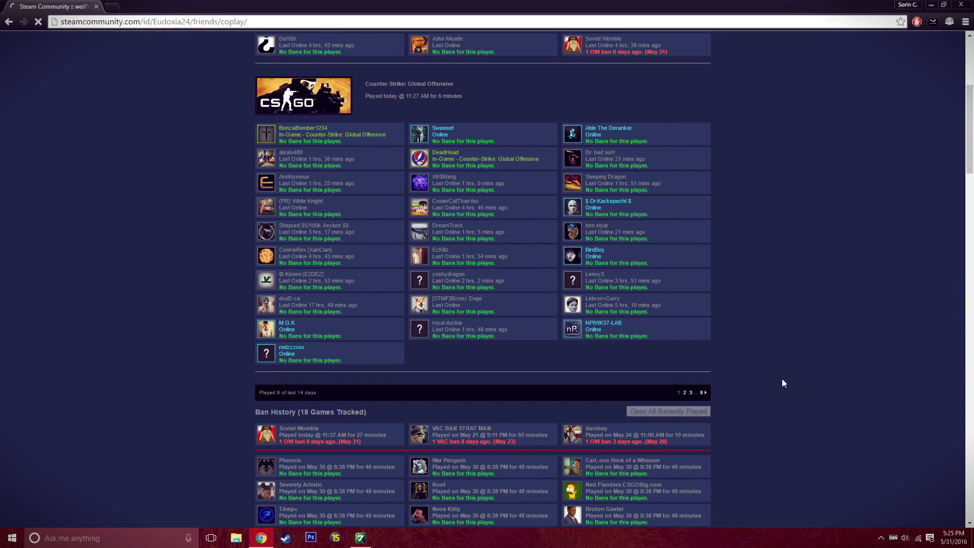
# Step: Cycle through all coplay pages for ban scanning, then return to page one
pyautogui.click(667, 410)
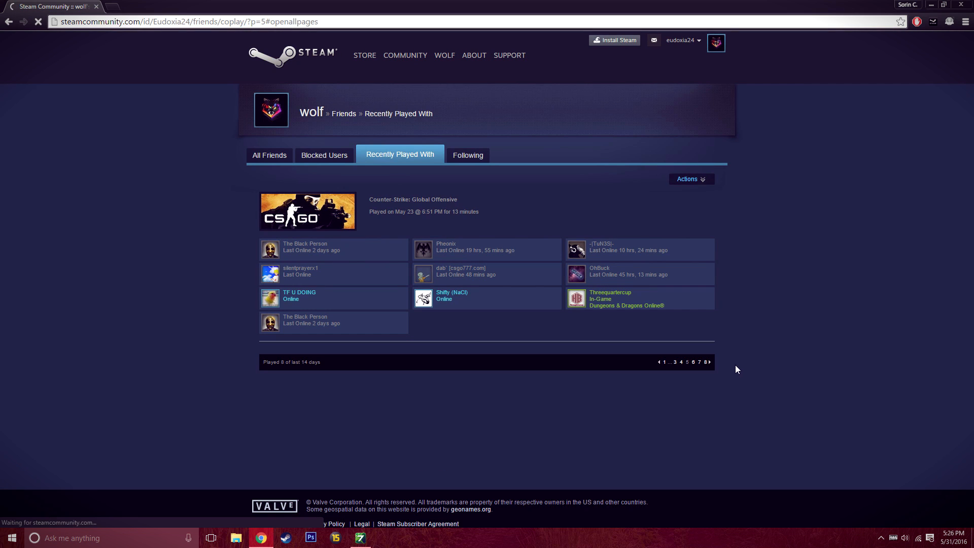
pyautogui.click(675, 361)
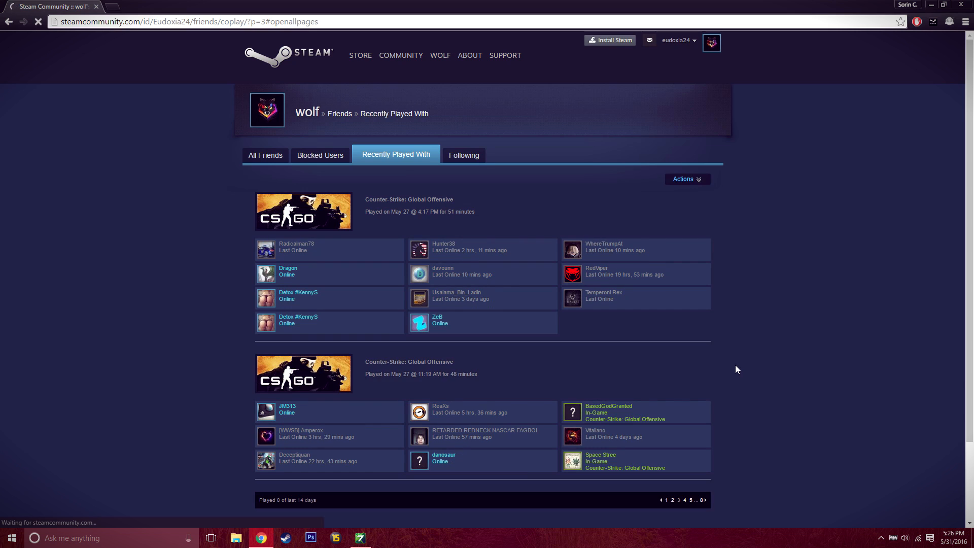
pyautogui.click(671, 500)
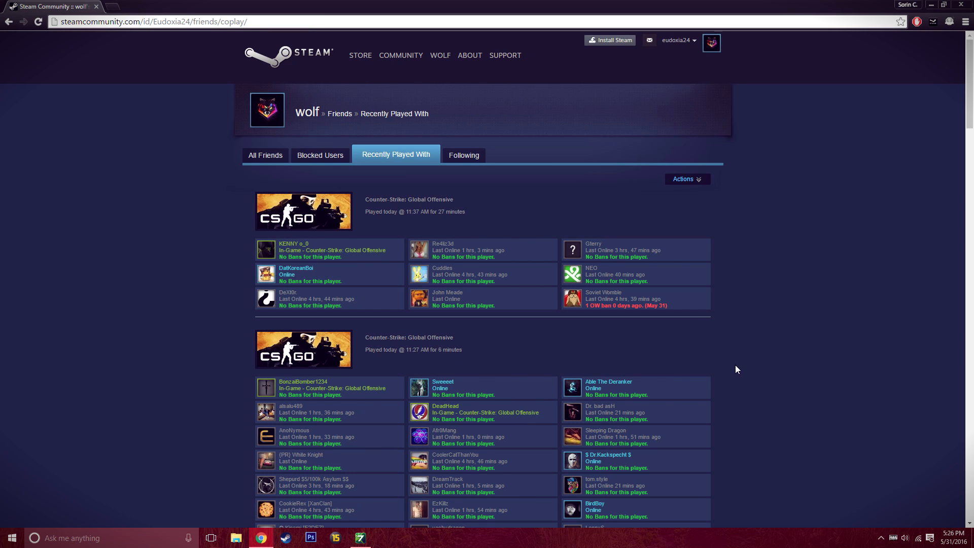
pyautogui.moveTo(730, 370)
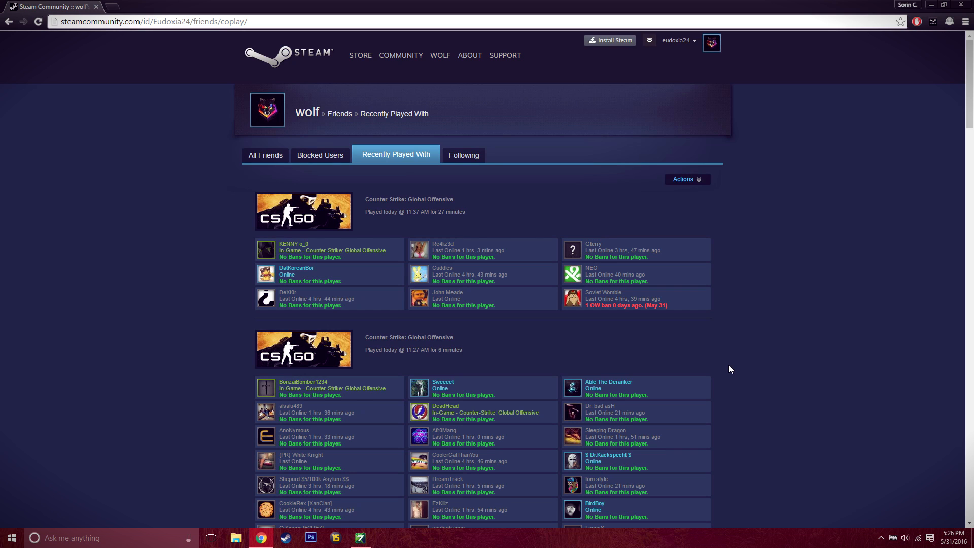
pyautogui.moveTo(296, 249)
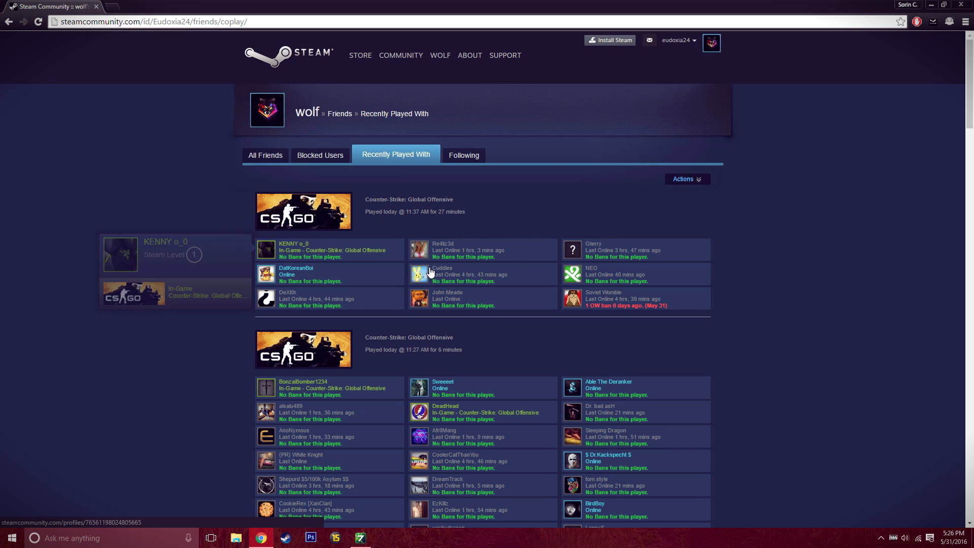
pyautogui.moveTo(296, 274)
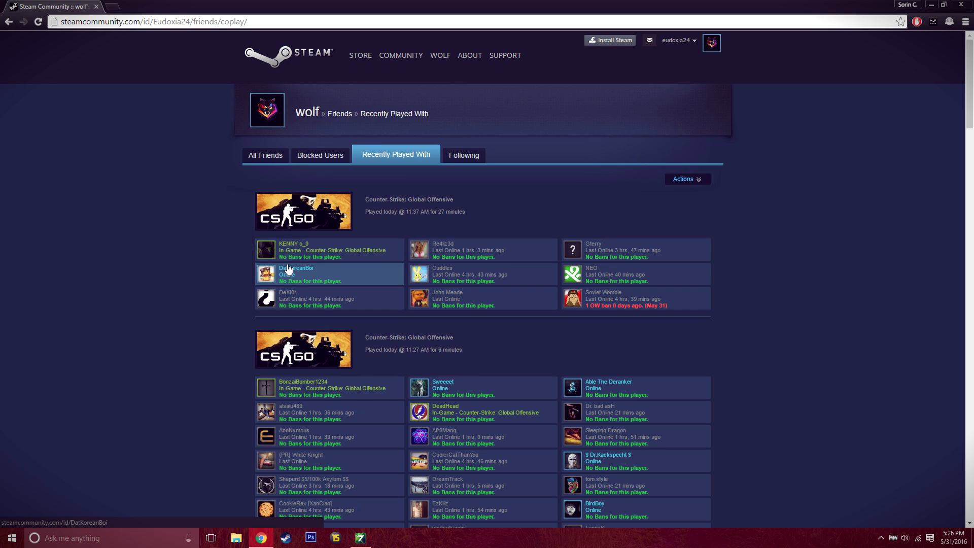
pyautogui.moveTo(292, 250)
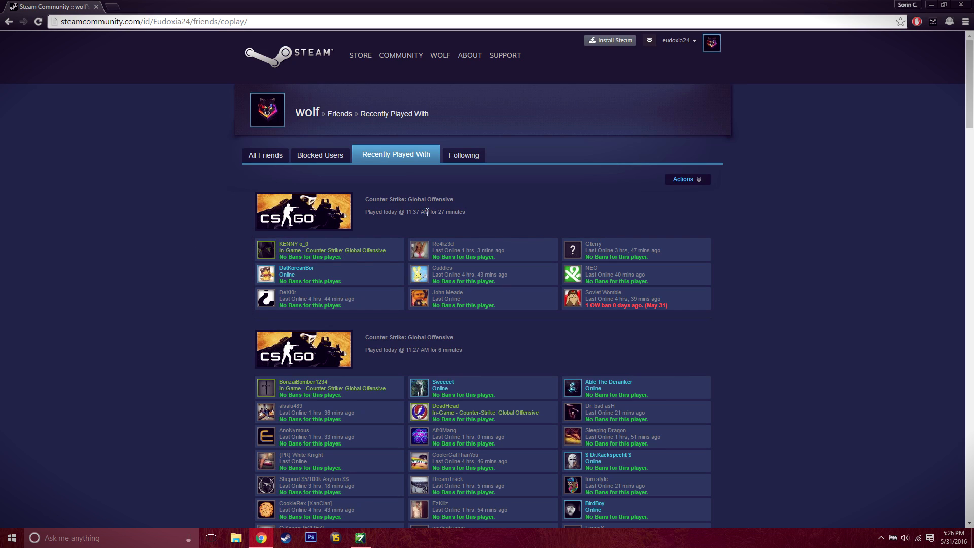
pyautogui.moveTo(434, 222)
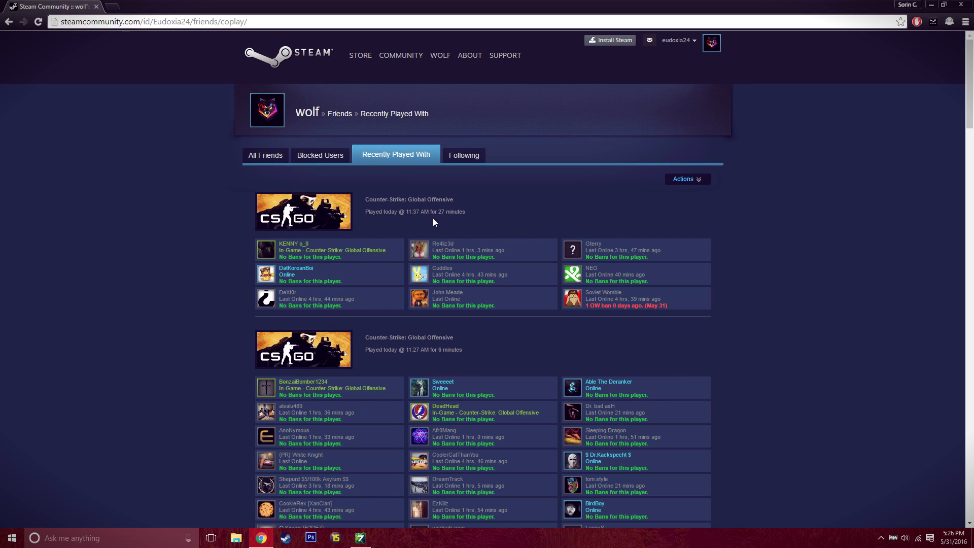
pyautogui.moveTo(296, 249)
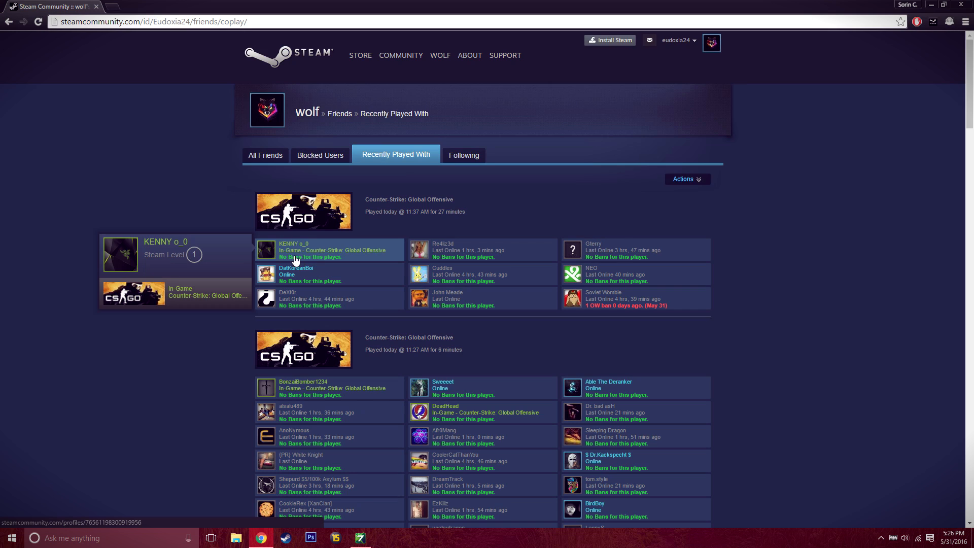
pyautogui.moveTo(611, 306)
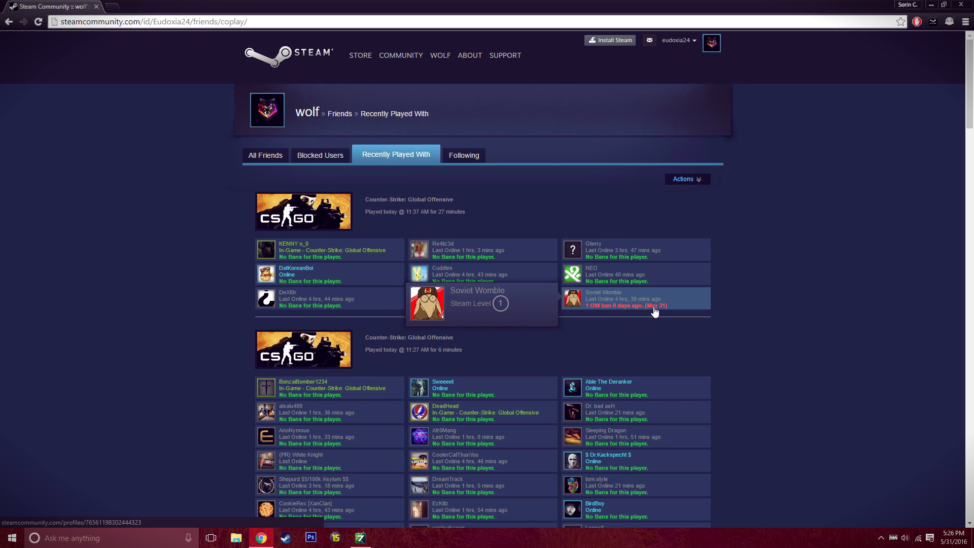
pyautogui.moveTo(858, 440)
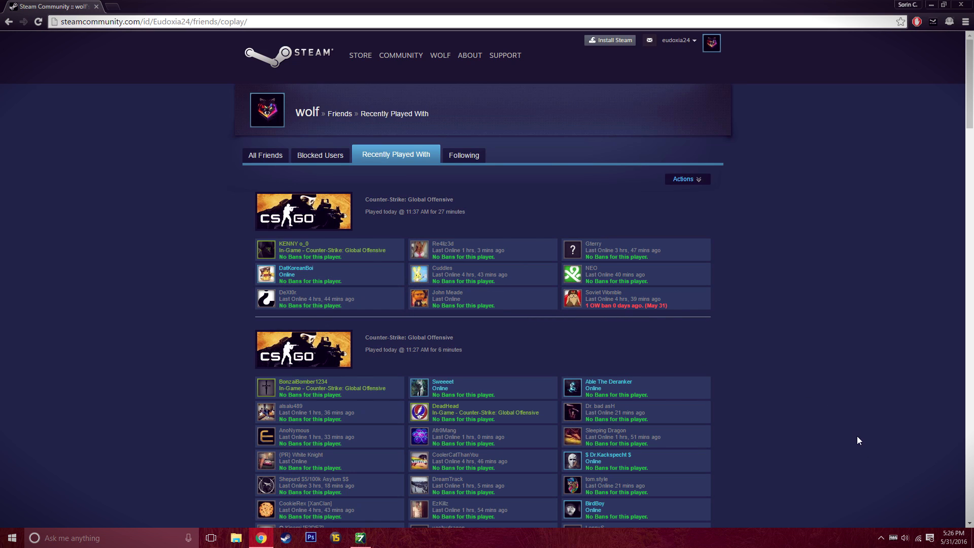
pyautogui.moveTo(766, 375)
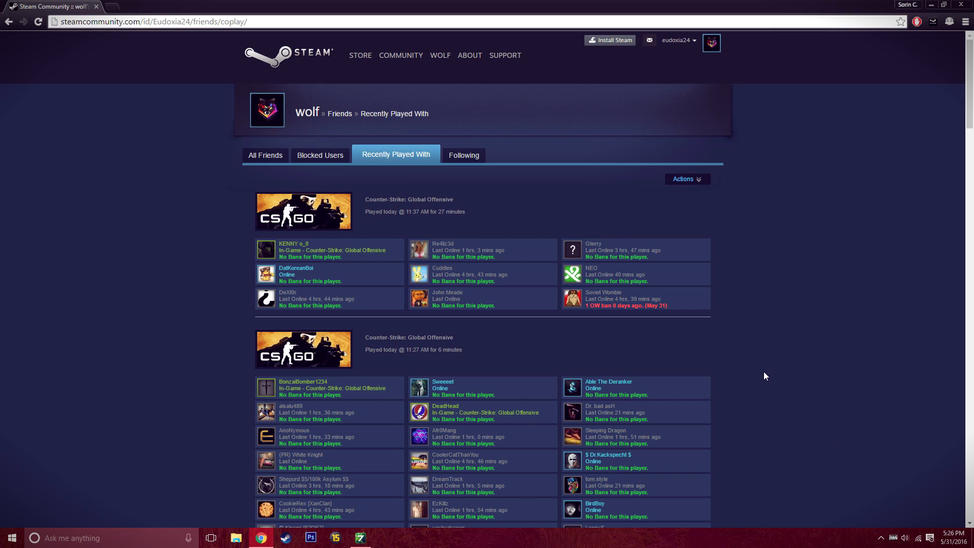
pyautogui.moveTo(815, 298)
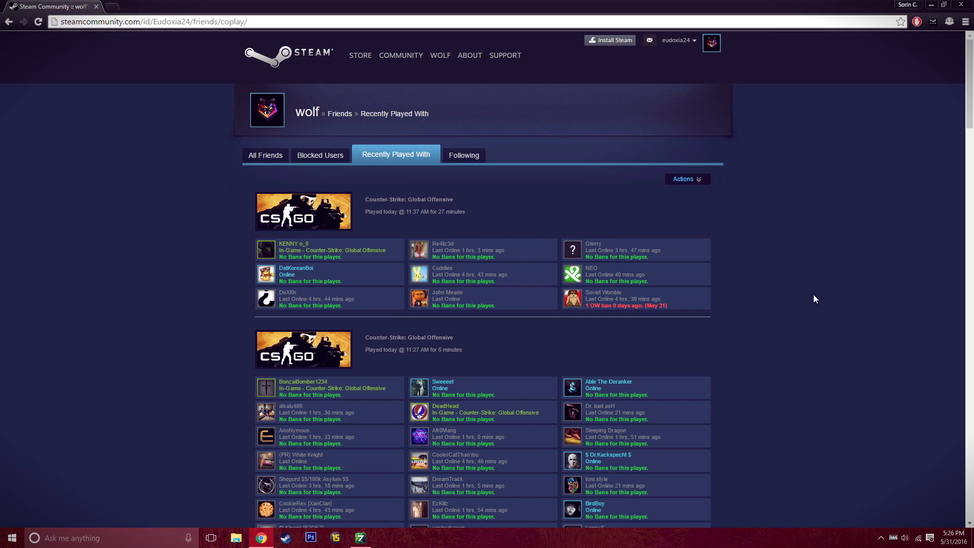
pyautogui.moveTo(792, 289)
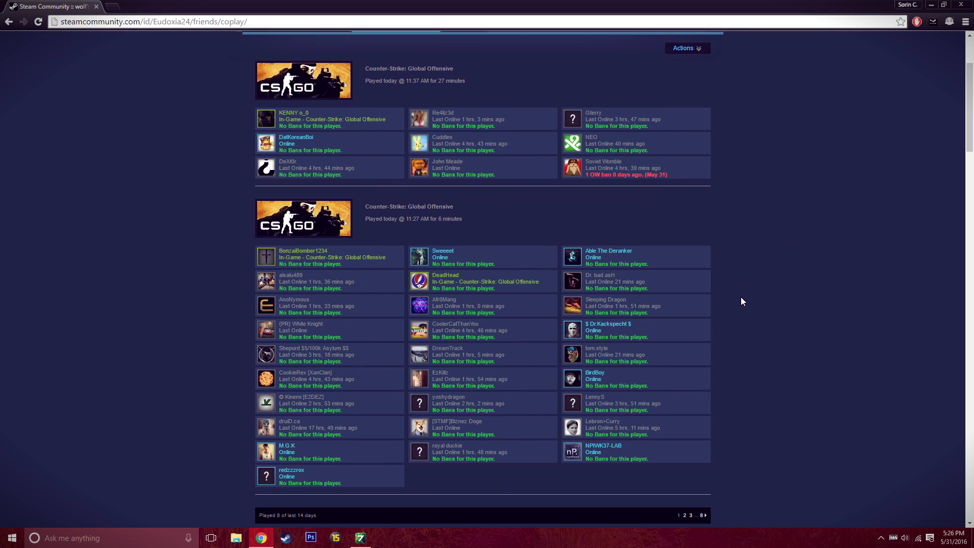
# Step: Scroll past the pager to the Ban History section tracking 18 games
pyautogui.scroll(-3)
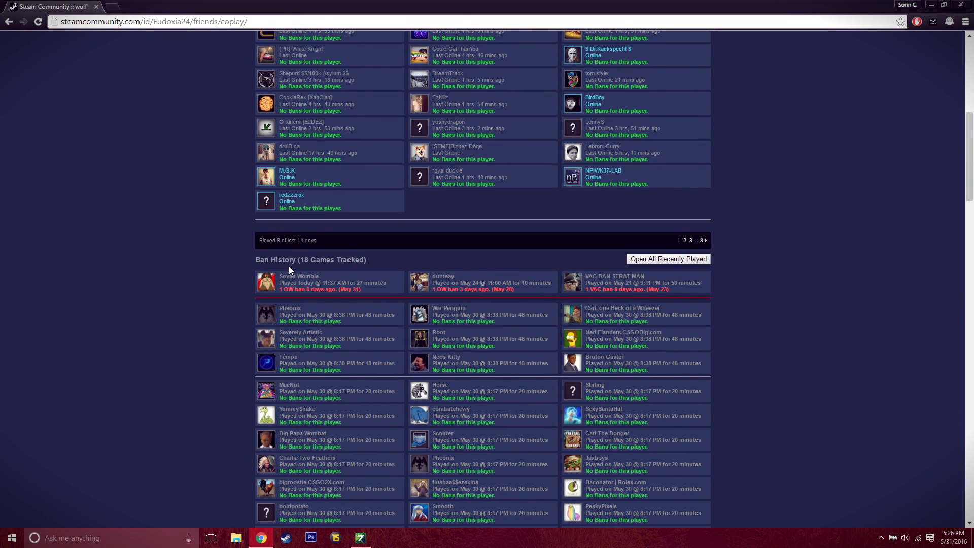
pyautogui.moveTo(357, 261)
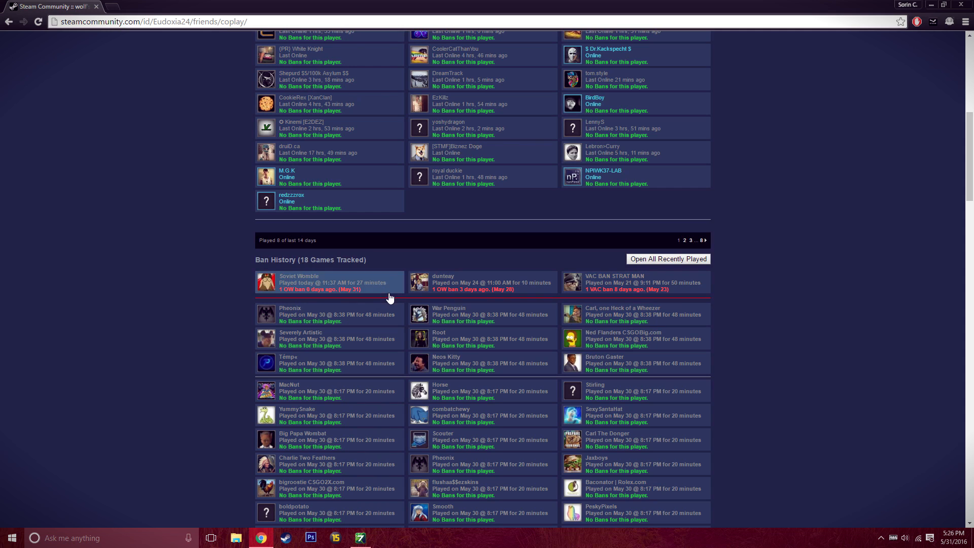
pyautogui.moveTo(438, 285)
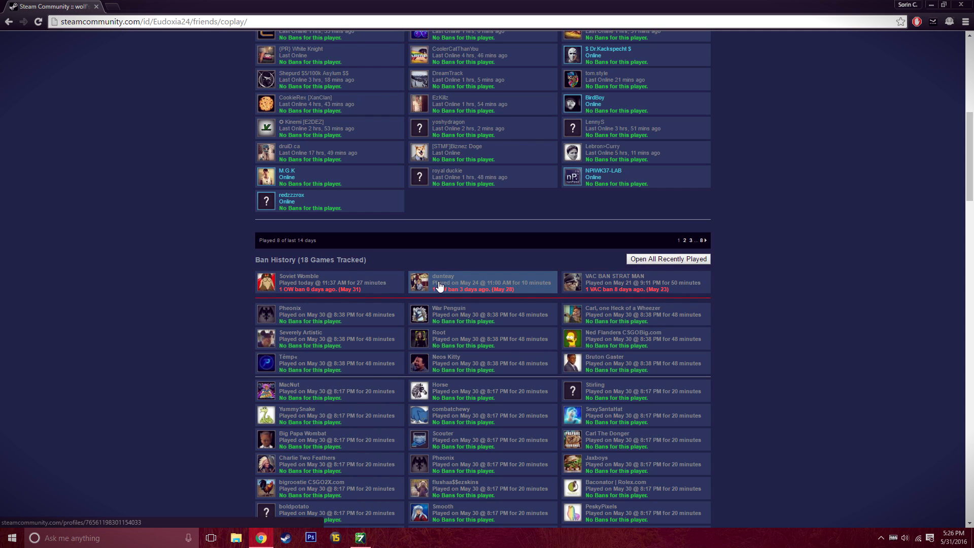
pyautogui.moveTo(452, 296)
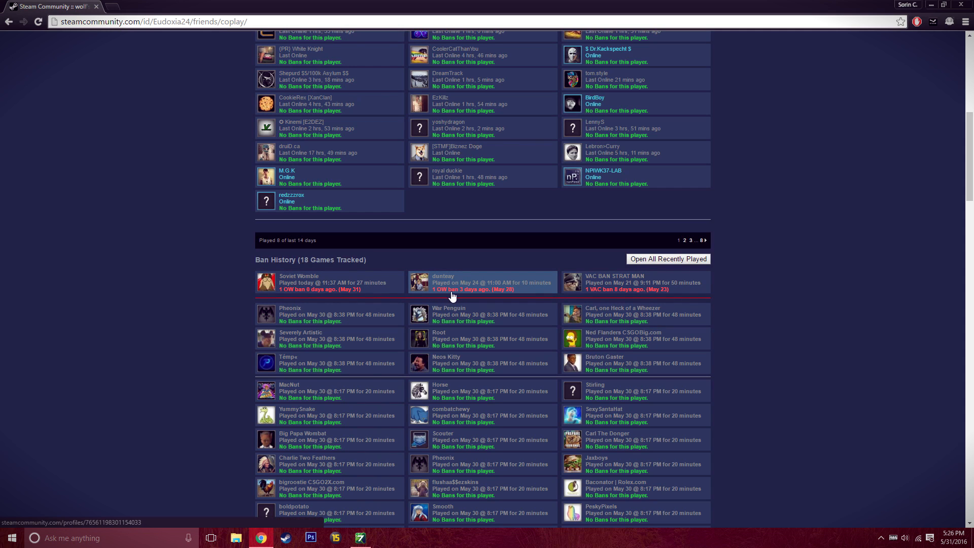
pyautogui.moveTo(588, 296)
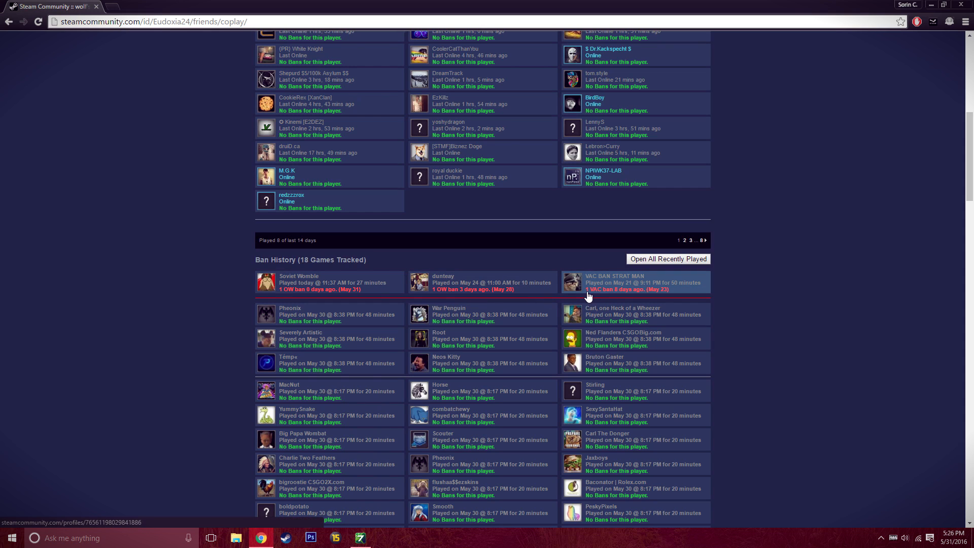
pyautogui.moveTo(618, 292)
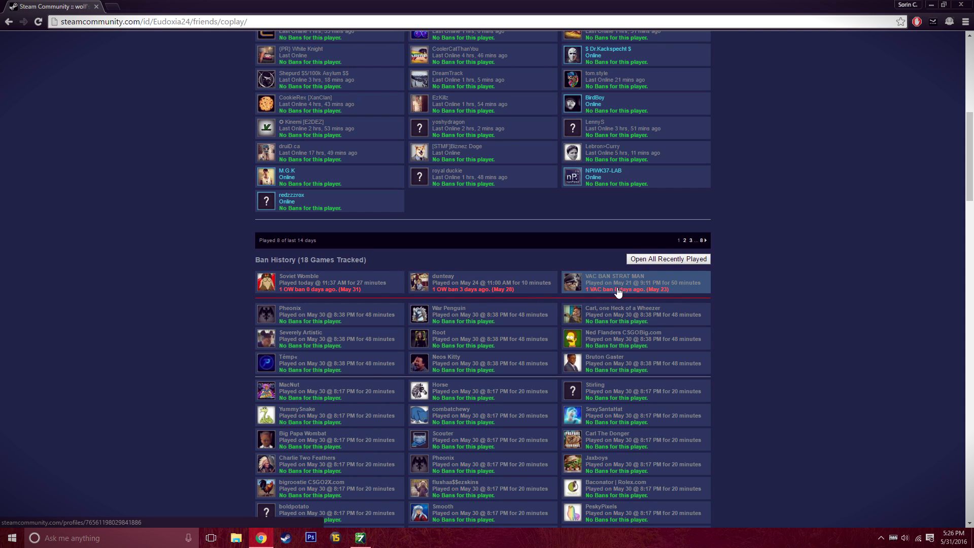
pyautogui.moveTo(598, 293)
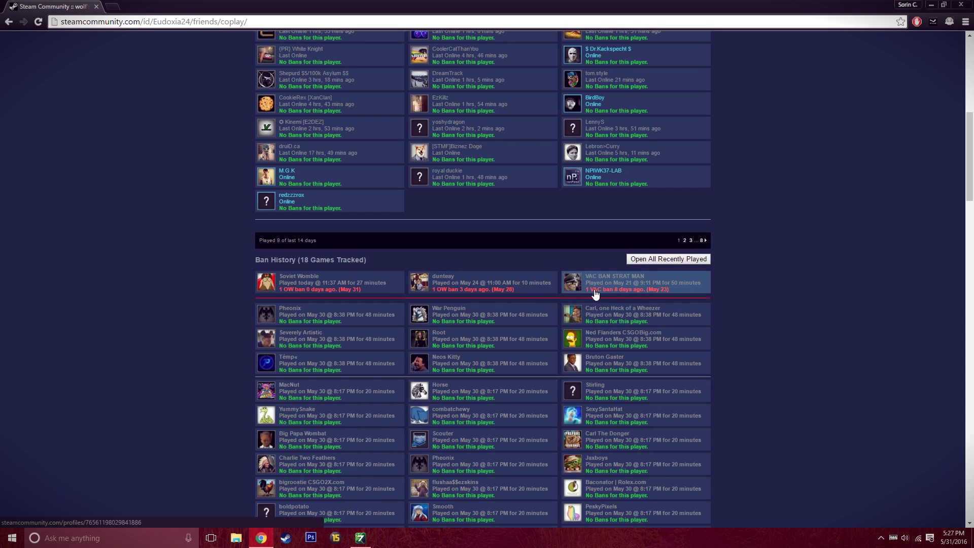
pyautogui.scroll(-3)
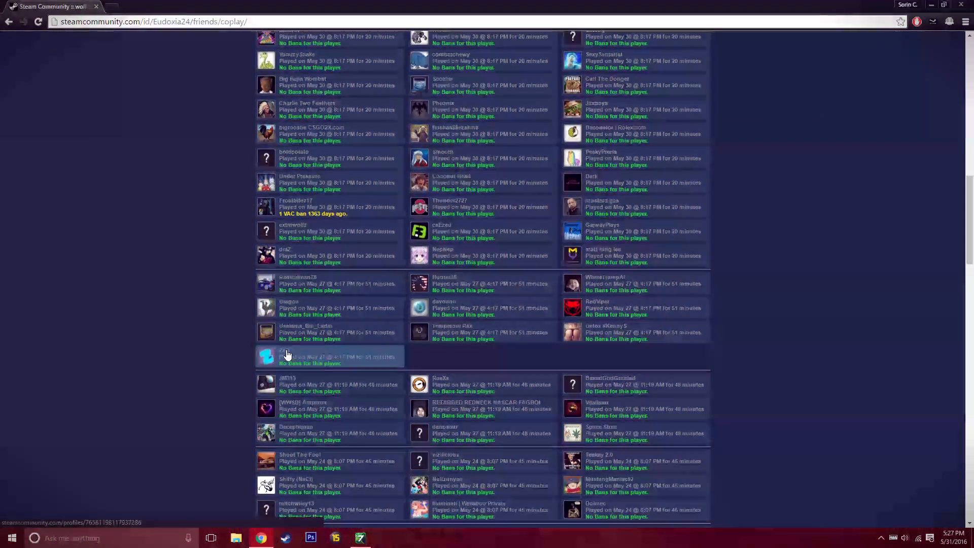
pyautogui.scroll(-3)
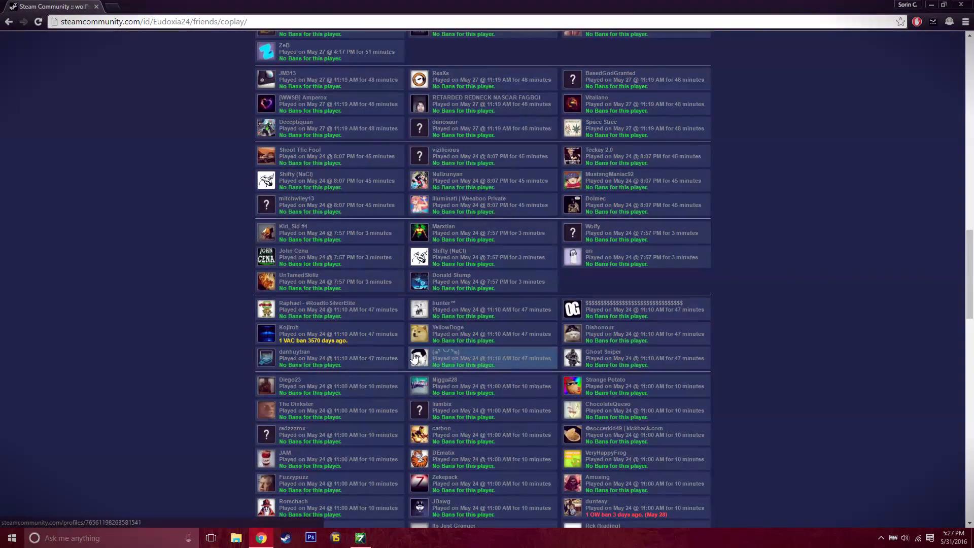
pyautogui.scroll(-3)
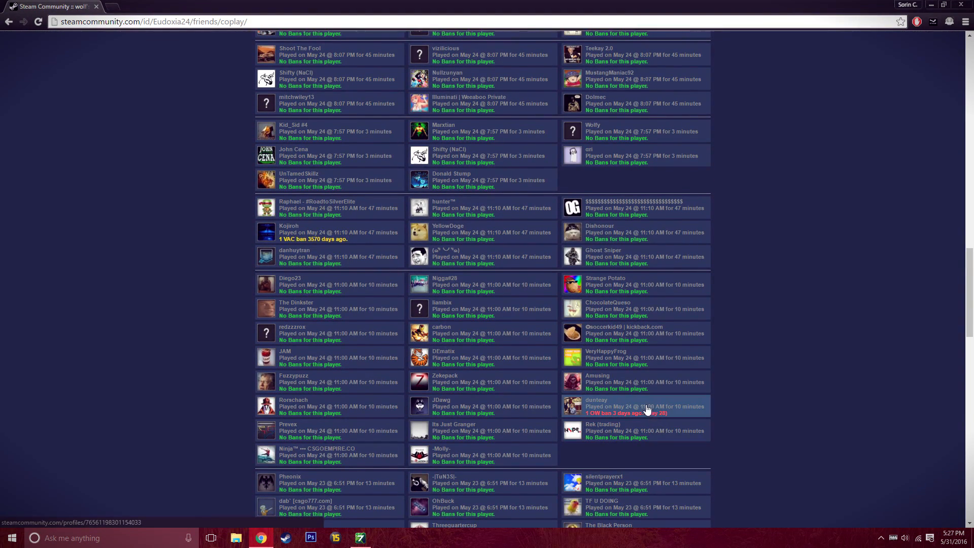
pyautogui.scroll(-3)
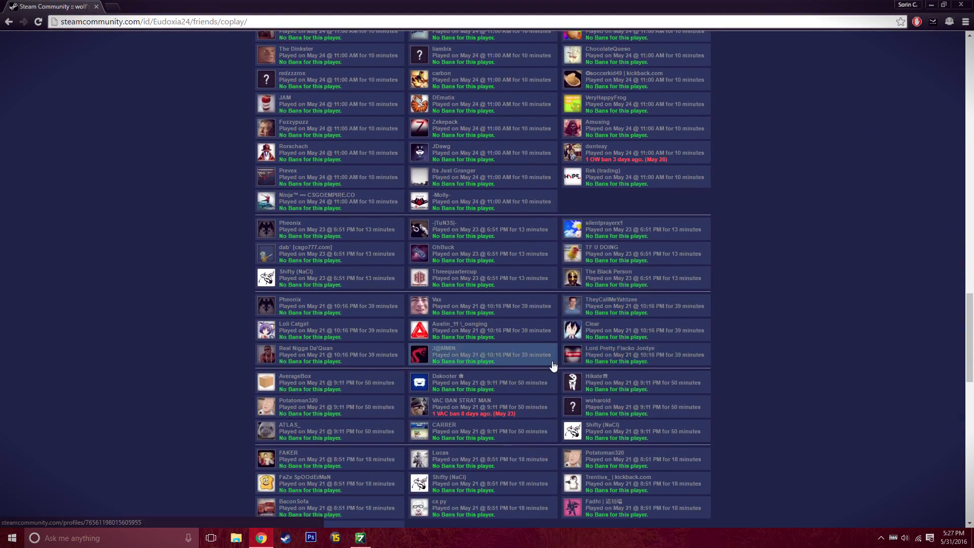
pyautogui.scroll(-3)
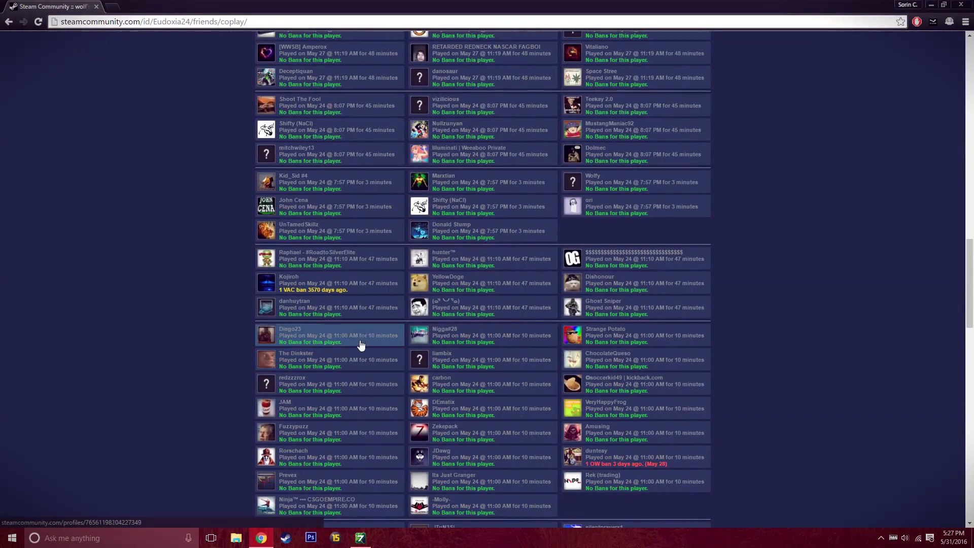
pyautogui.scroll(-3)
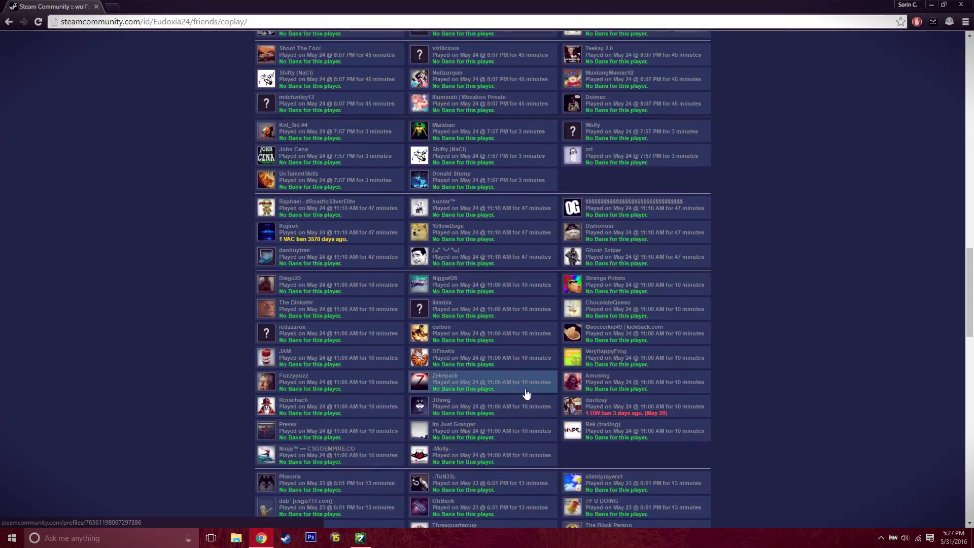
pyautogui.scroll(3)
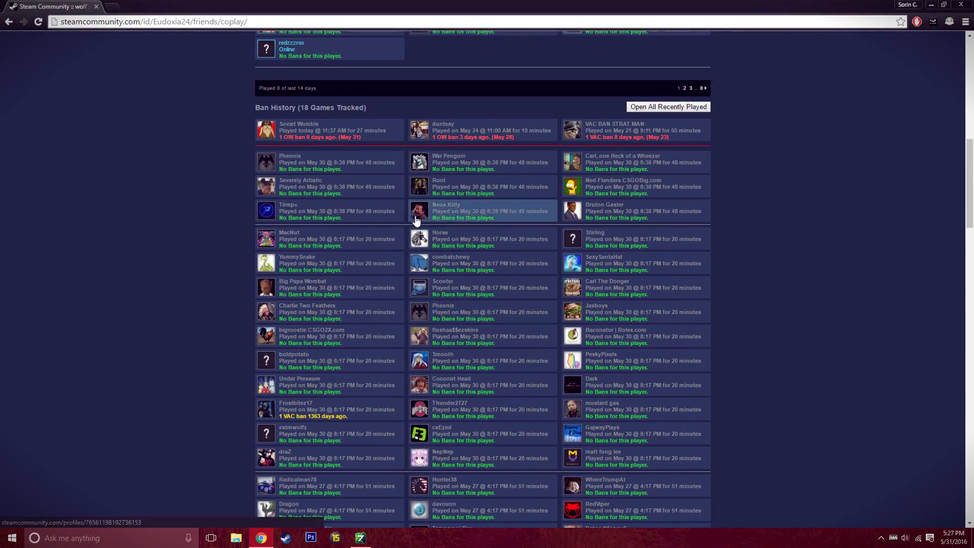
pyautogui.moveTo(583, 146)
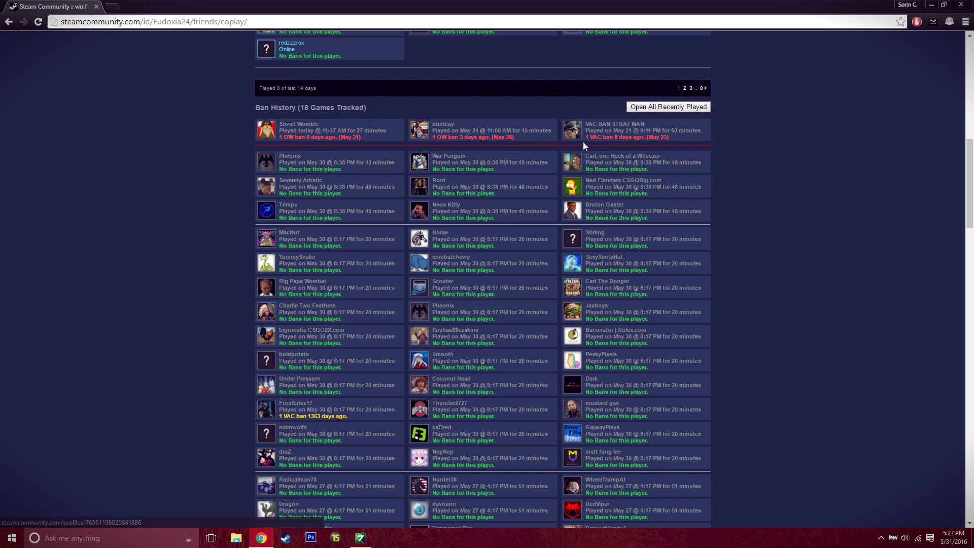
# Step: Scroll up from Ban History to the top of wolf's Recently Played With page
pyautogui.scroll(3)
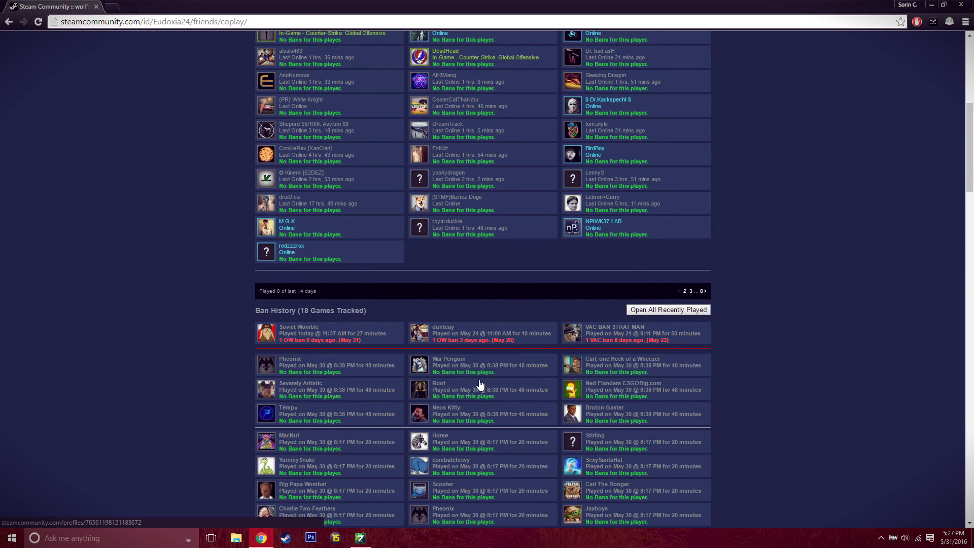
pyautogui.moveTo(693, 245)
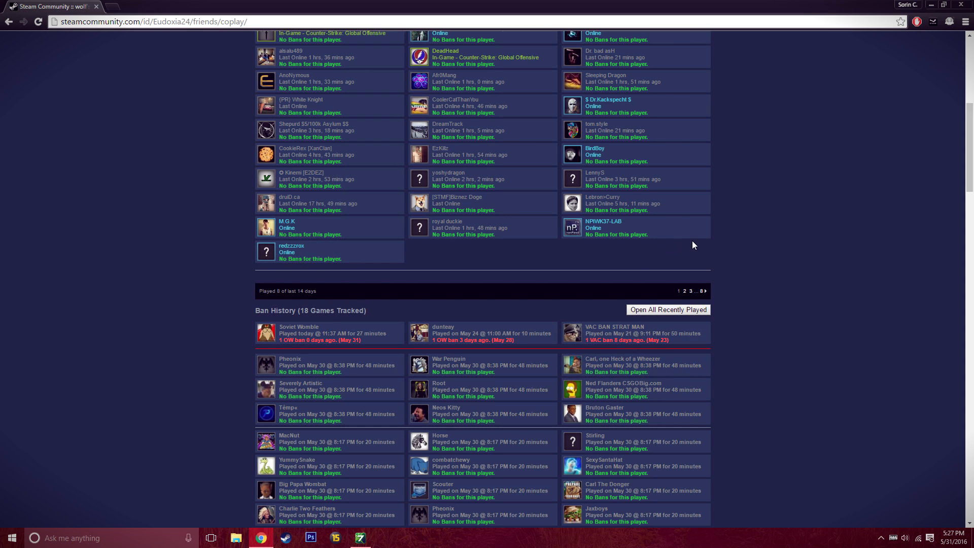
pyautogui.scroll(3)
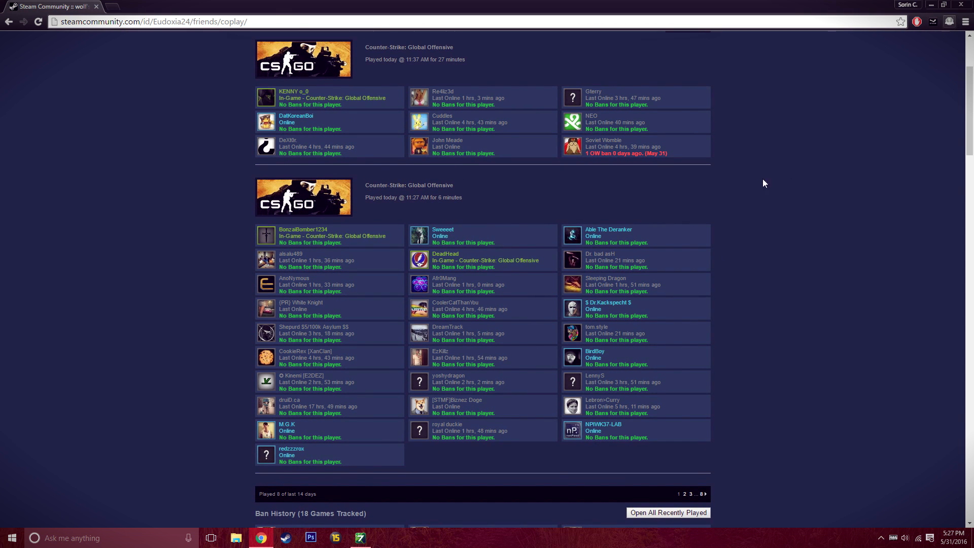
pyautogui.scroll(3)
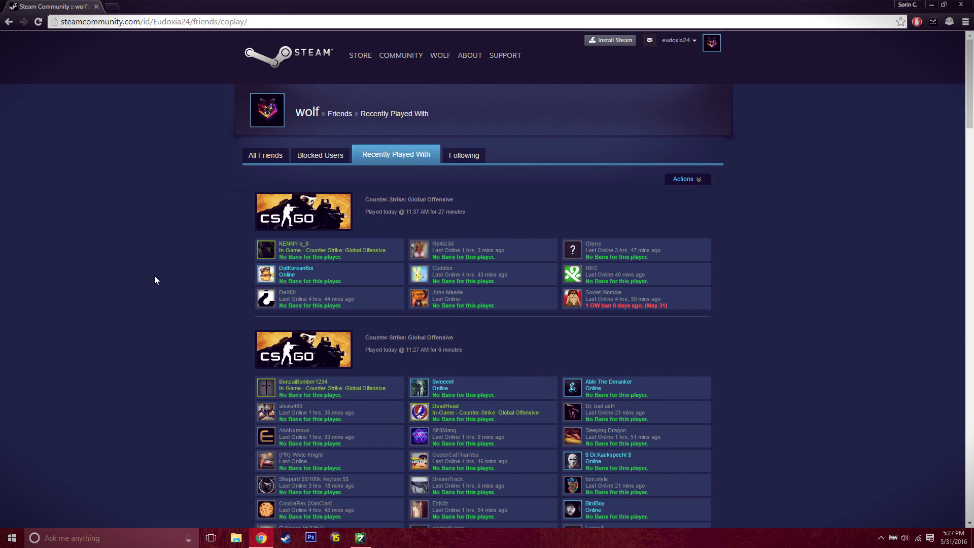
pyautogui.moveTo(146, 304)
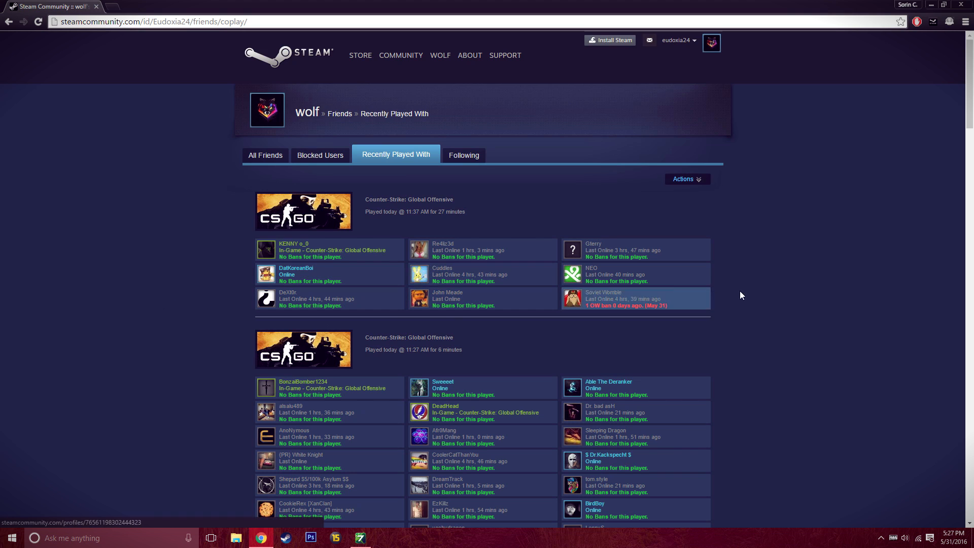
pyautogui.moveTo(5, 317)
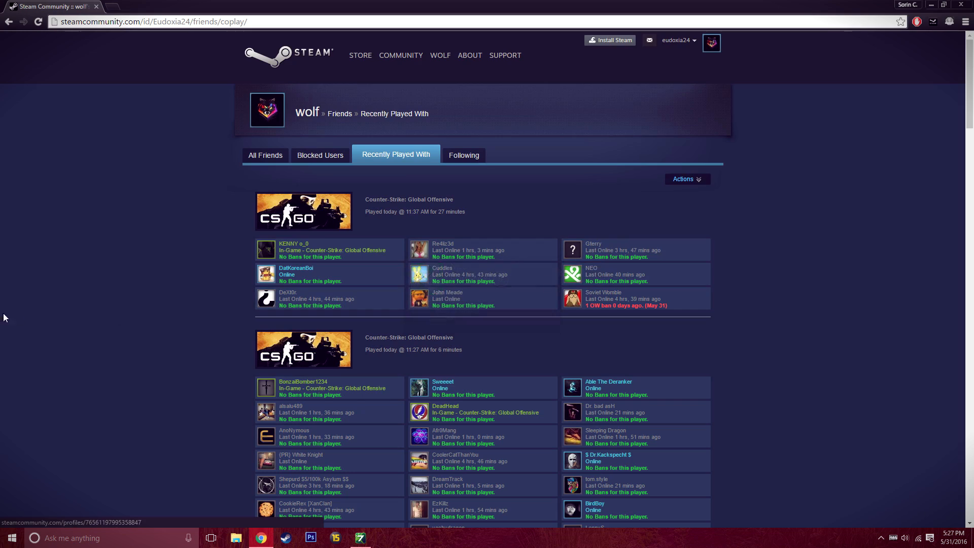